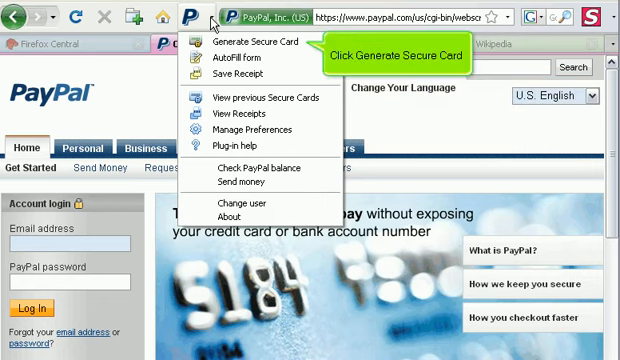
pyautogui.click(253, 46)
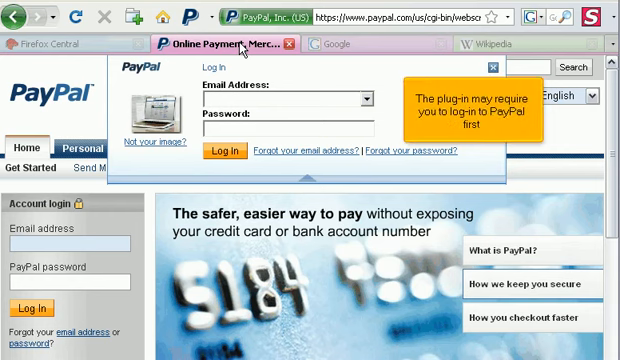
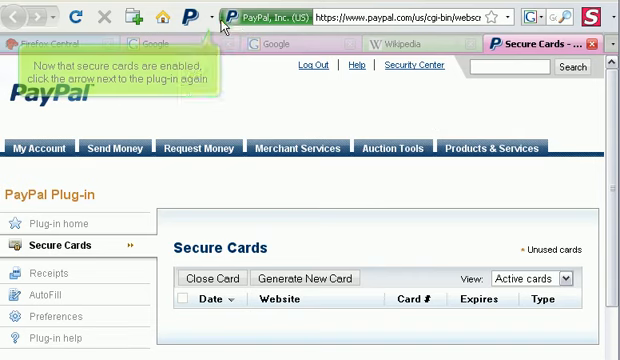
# Step: Generate a single-use secure card from the plug-in dropdown
pyautogui.click(210, 20)
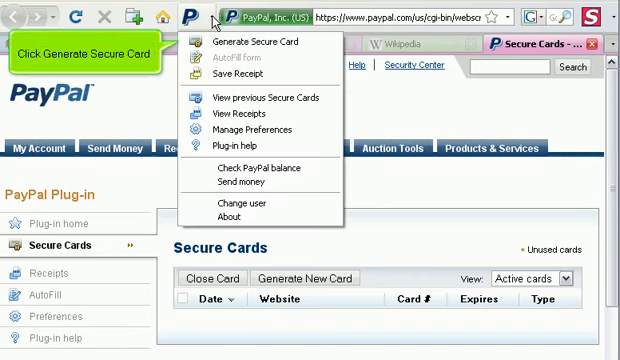
pyautogui.moveTo(235, 45)
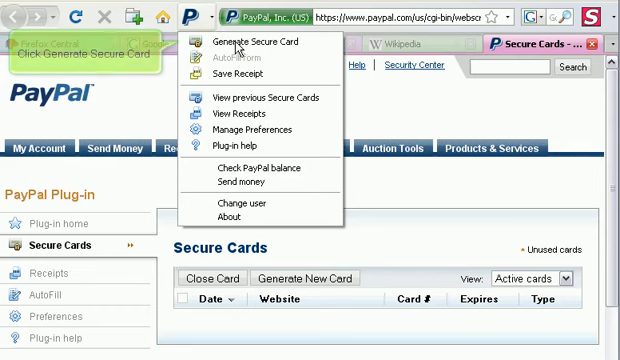
pyautogui.click(265, 41)
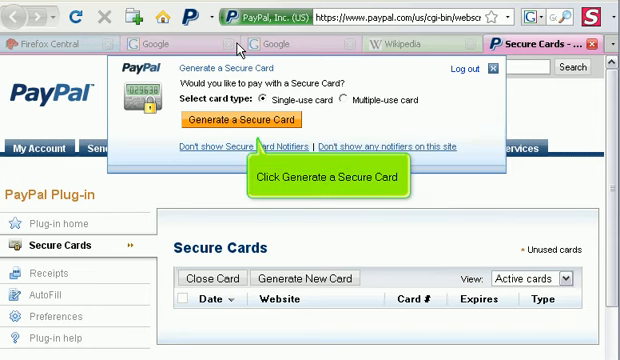
pyautogui.click(251, 118)
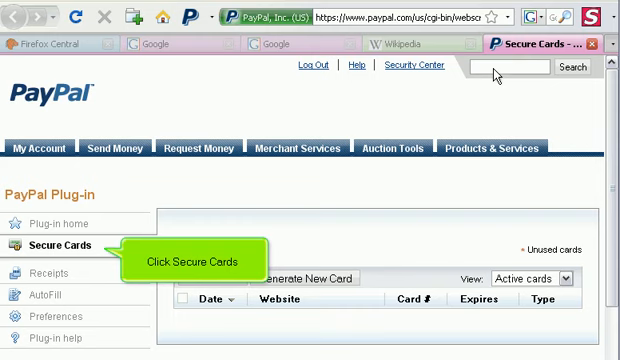
# Step: Refresh Secure Cards, view card x-8906, and mark it for closing
pyautogui.click(54, 244)
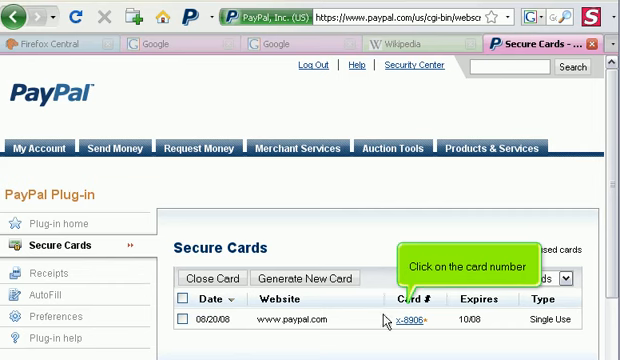
pyautogui.click(390, 320)
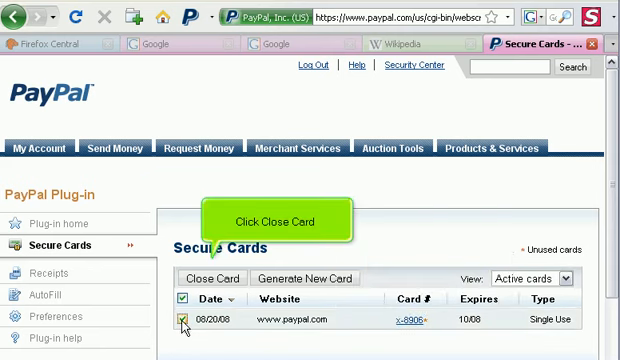
pyautogui.click(210, 278)
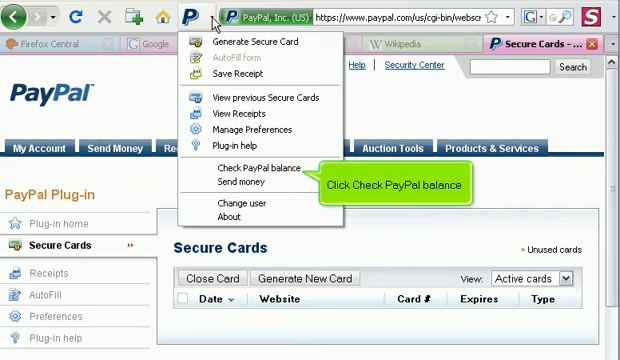
pyautogui.moveTo(233, 100)
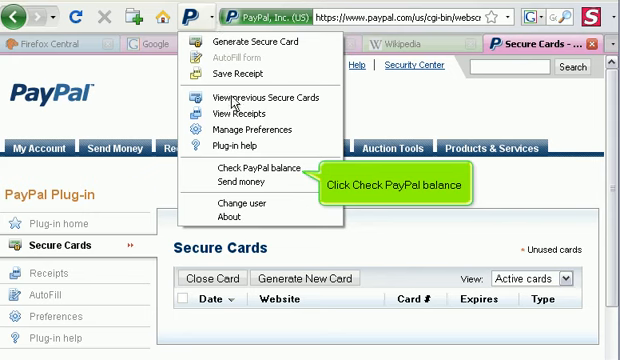
# Step: Check the PayPal balance, showing $20.69 USD
pyautogui.click(238, 174)
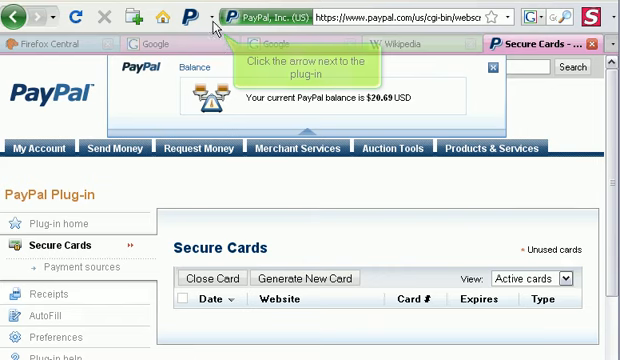
# Step: Reopen the PayPal plug-in dropdown menu over the balance panel
pyautogui.click(207, 20)
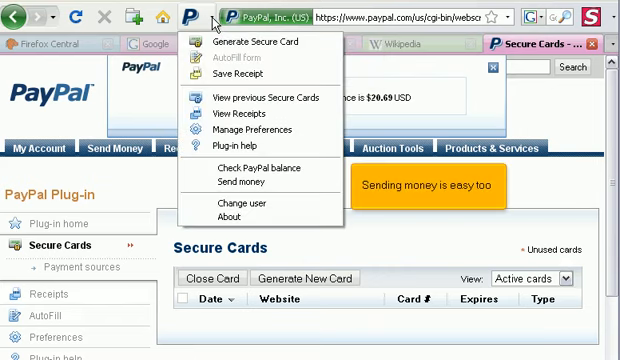